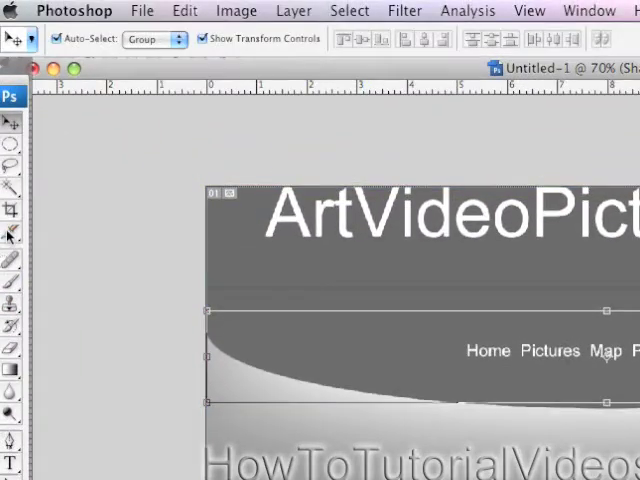
mouse_move(11, 234)
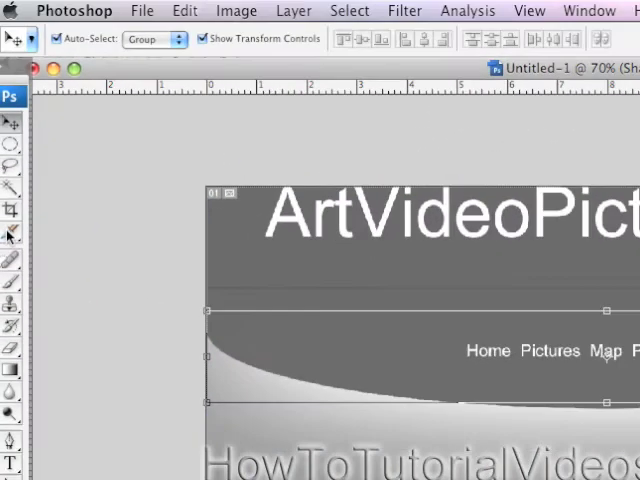
- Switch to the Slice tool to start cutting slices on the layout
click(11, 231)
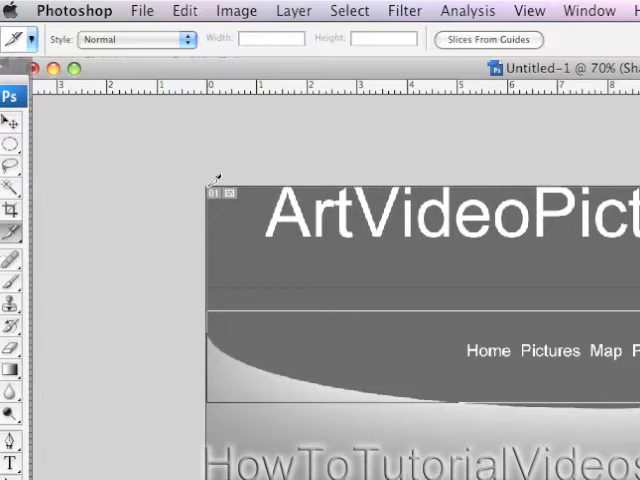
mouse_move(475, 298)
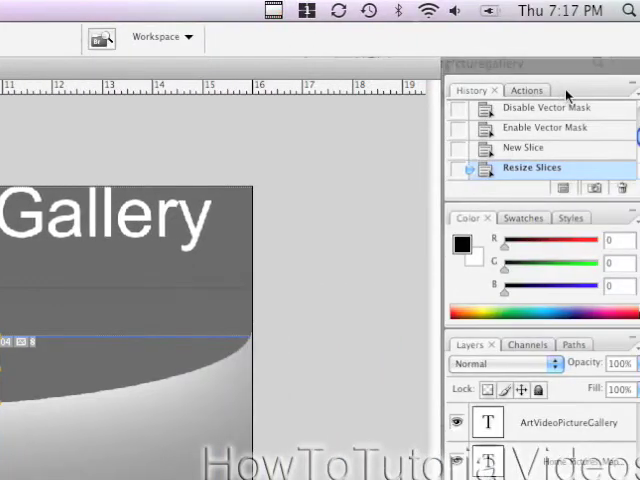
- Show the History panel via Window and select the ArtVideoPictureGallery title layer
click(278, 10)
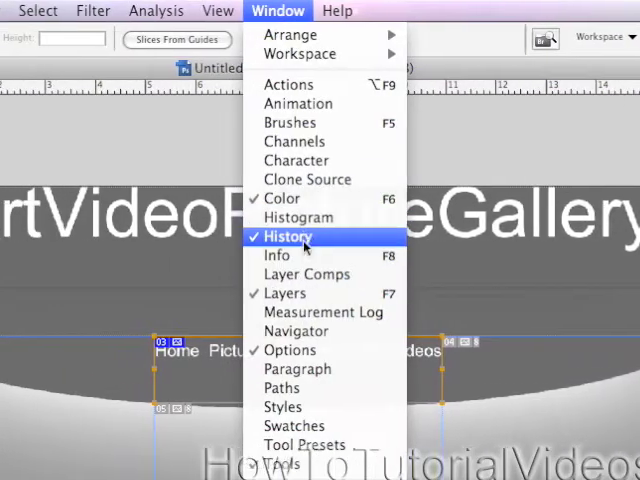
click(288, 237)
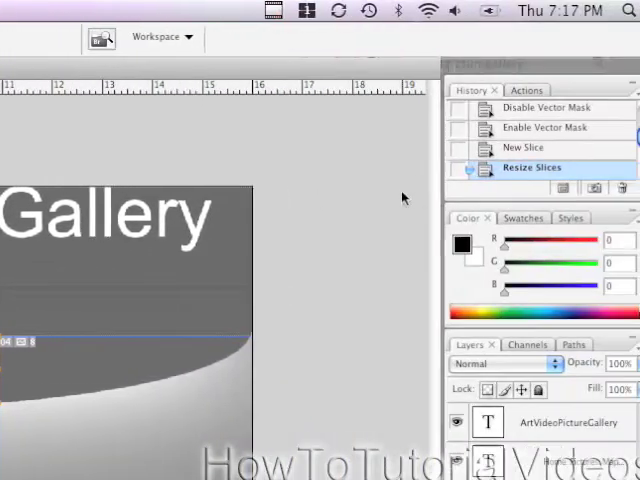
click(548, 127)
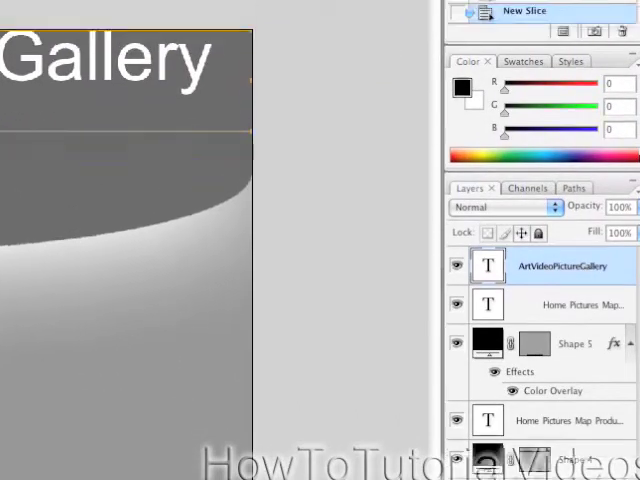
- Open the Layer menu to reach New Layer Based Slice
click(212, 11)
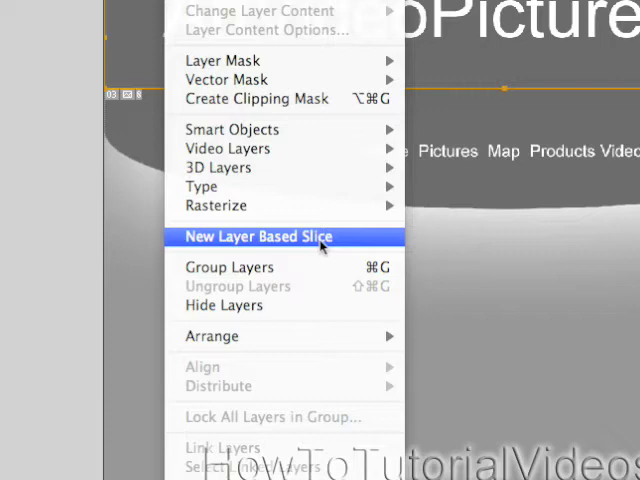
click(257, 236)
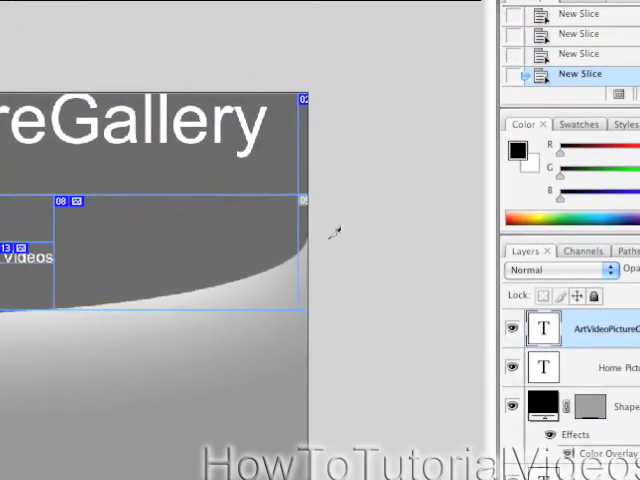
- Open the File > Save for Web & Devices dialog for the sliced header
click(142, 11)
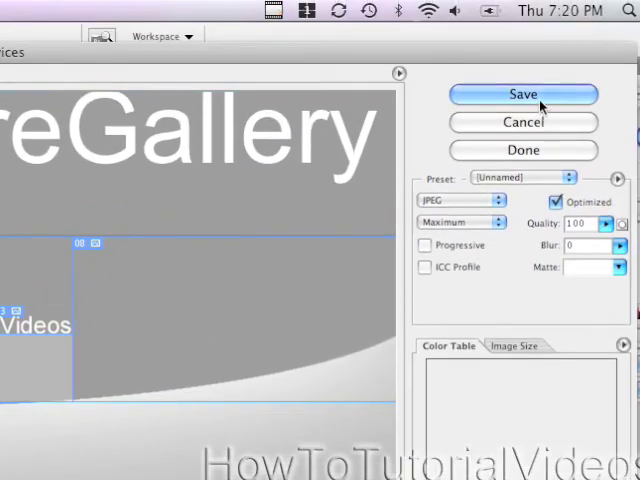
- Save all slices as HTML and Images to the Desktop as Layout-sliced.html
click(522, 94)
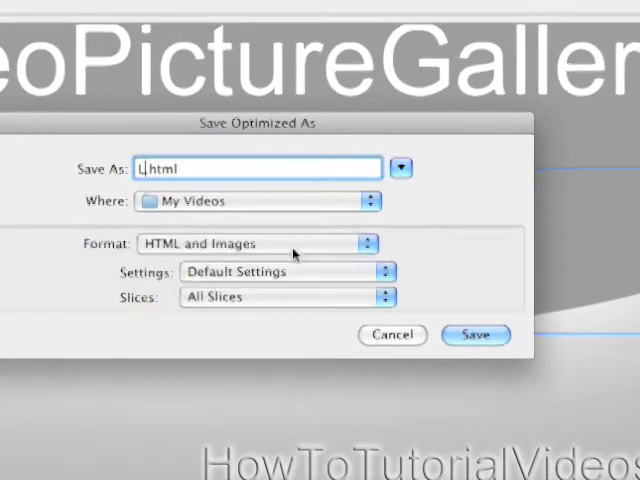
text(ayout-)
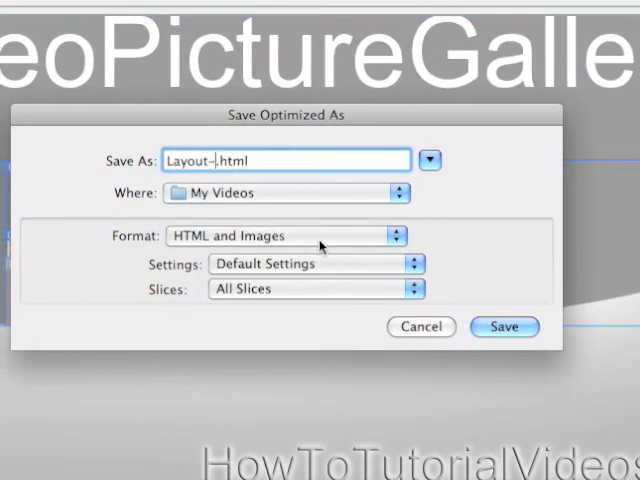
text(sliced)
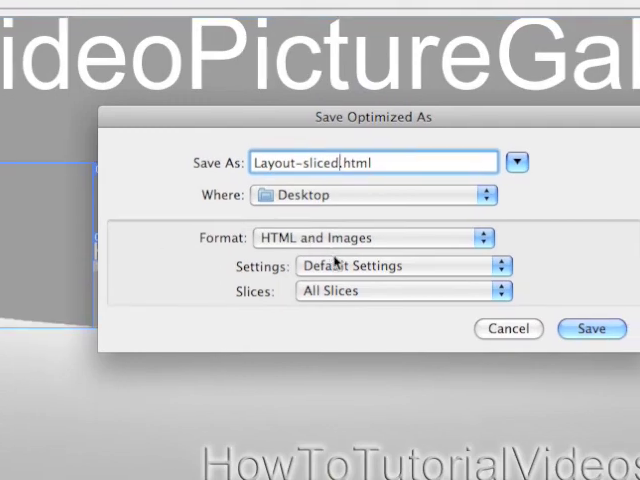
click(402, 291)
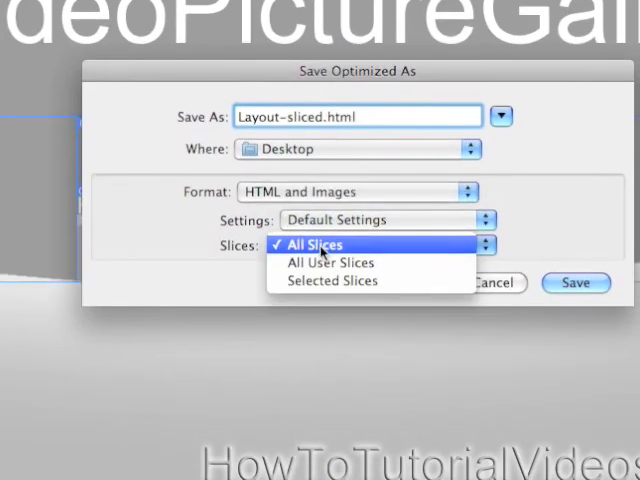
click(313, 245)
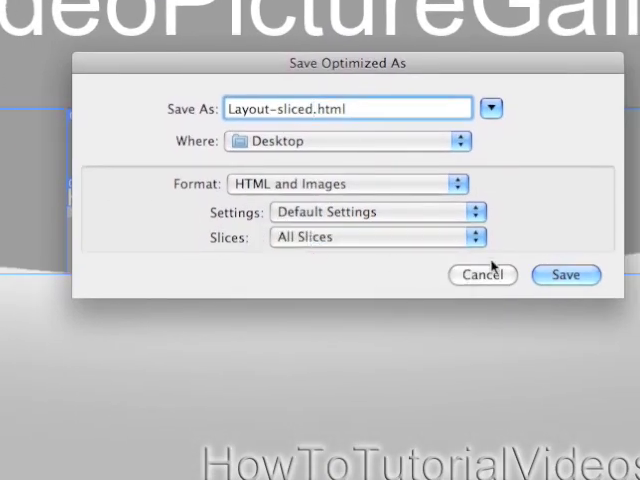
click(566, 275)
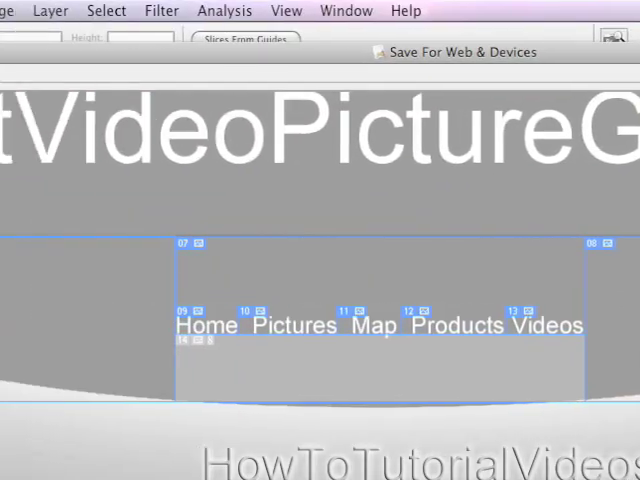